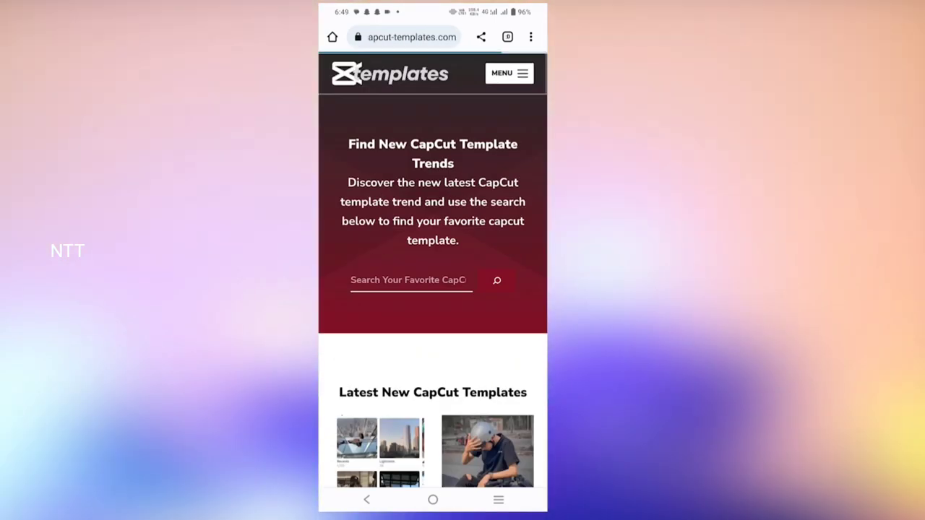
Step: Scroll the apcut-templates.com homepage down to the Latest New CapCut Templates list
scroll(down, 3)
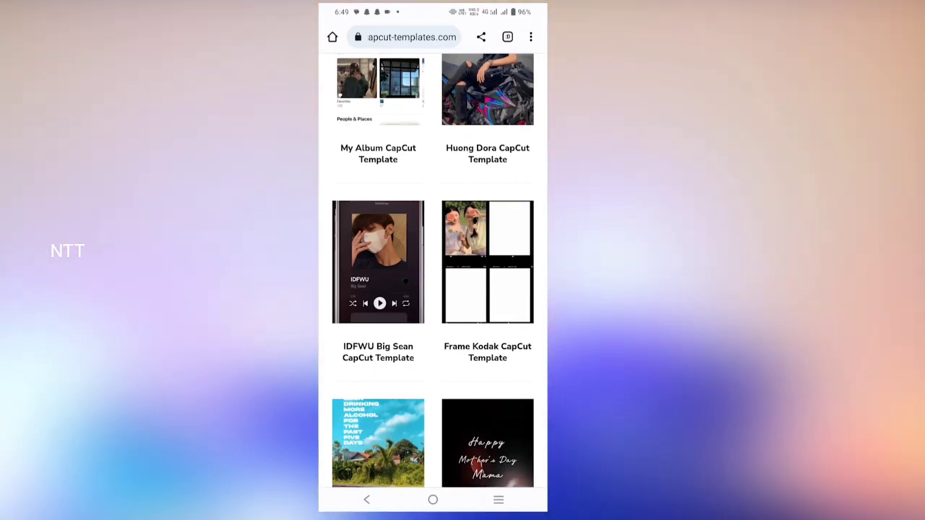
Step: Go to the IDFWU Big Sean template page and launch it with Use Template on CapCut
click(379, 261)
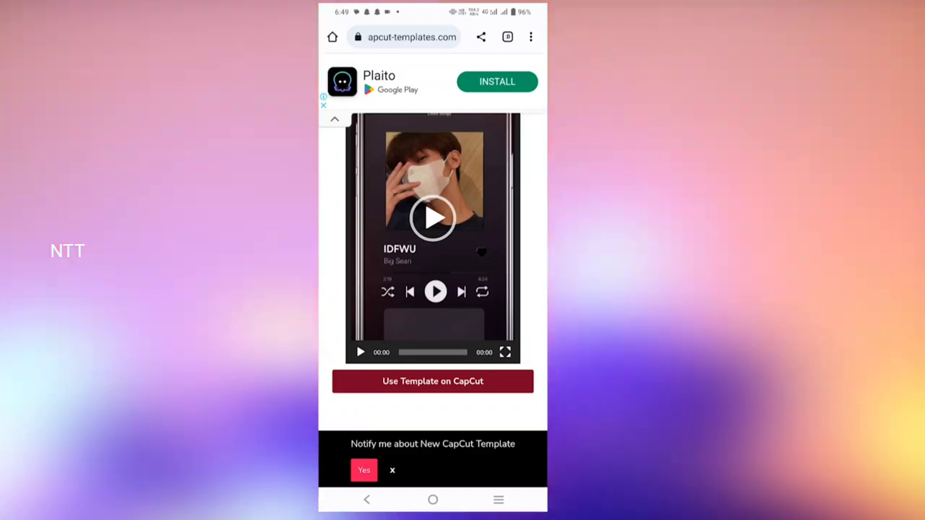
click(434, 382)
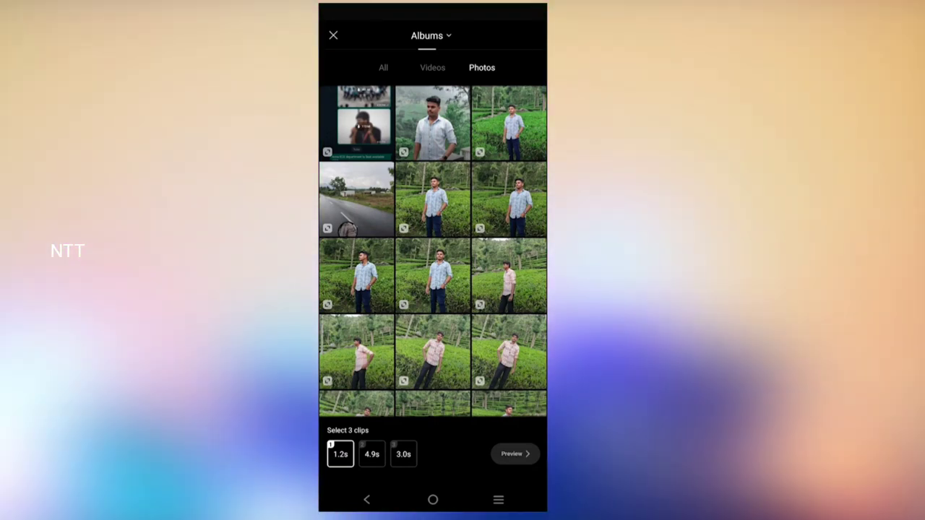
Step: Choose three photos from the gallery and start the IDFWU effect preview
scroll(up, 3)
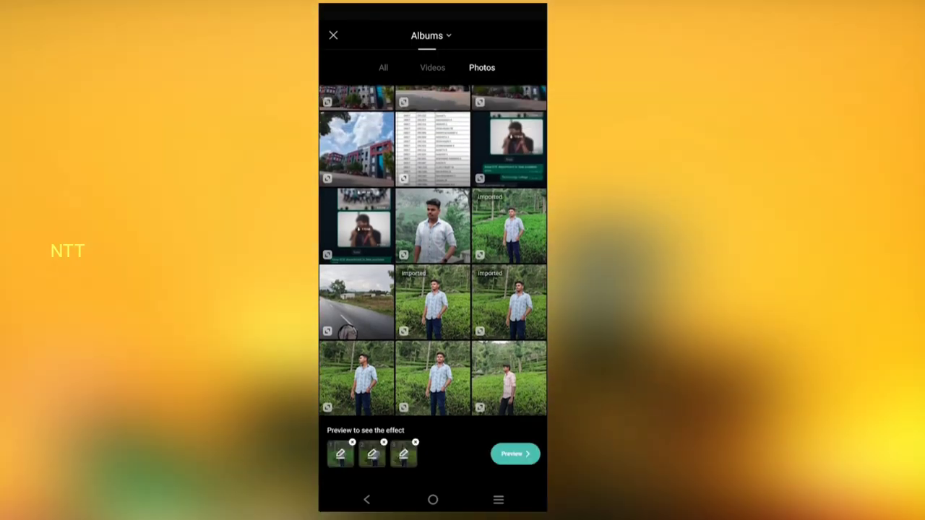
click(515, 454)
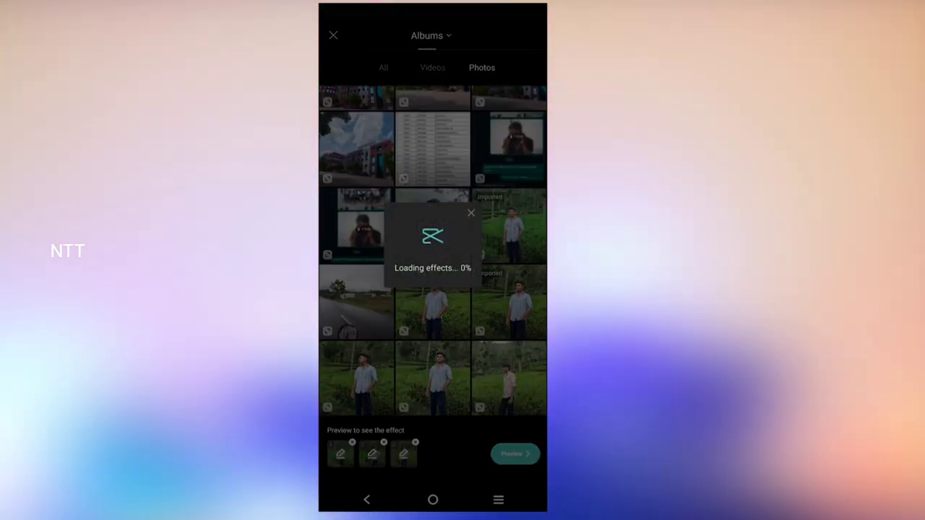